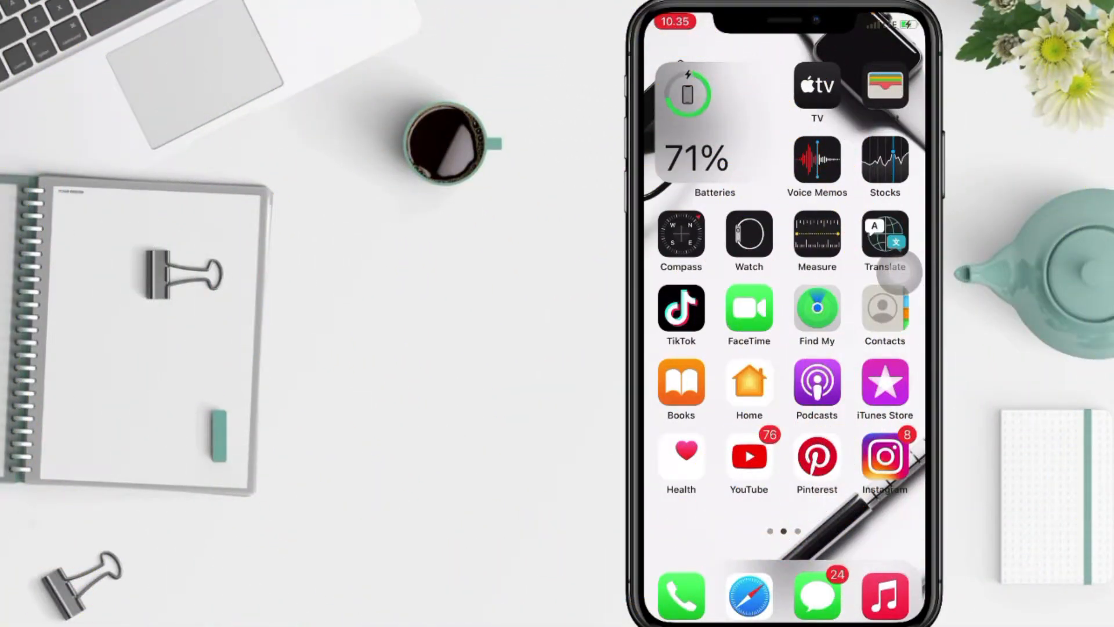
Swipe left through the home screen pages to the last page containing LINE.
scroll(left, 3)
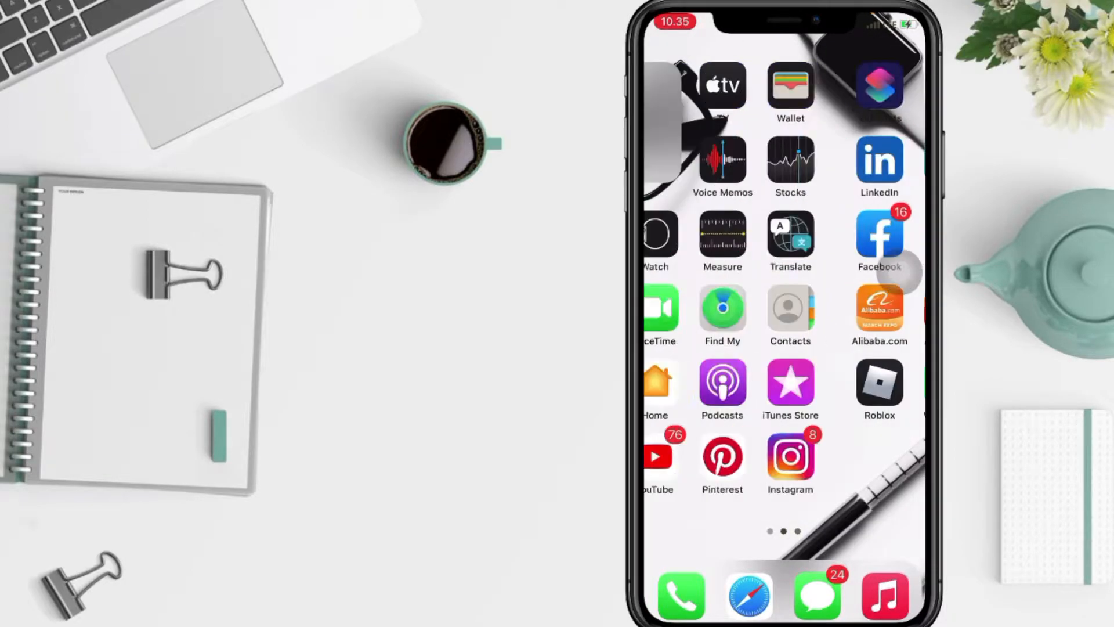
scroll(left, 3)
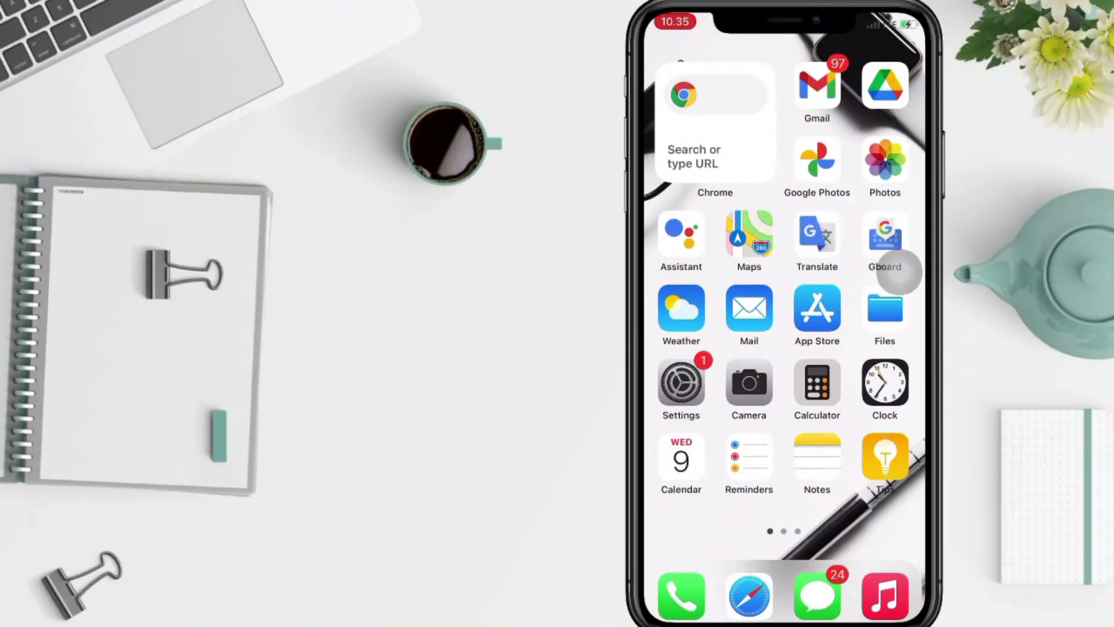
scroll(left, 3)
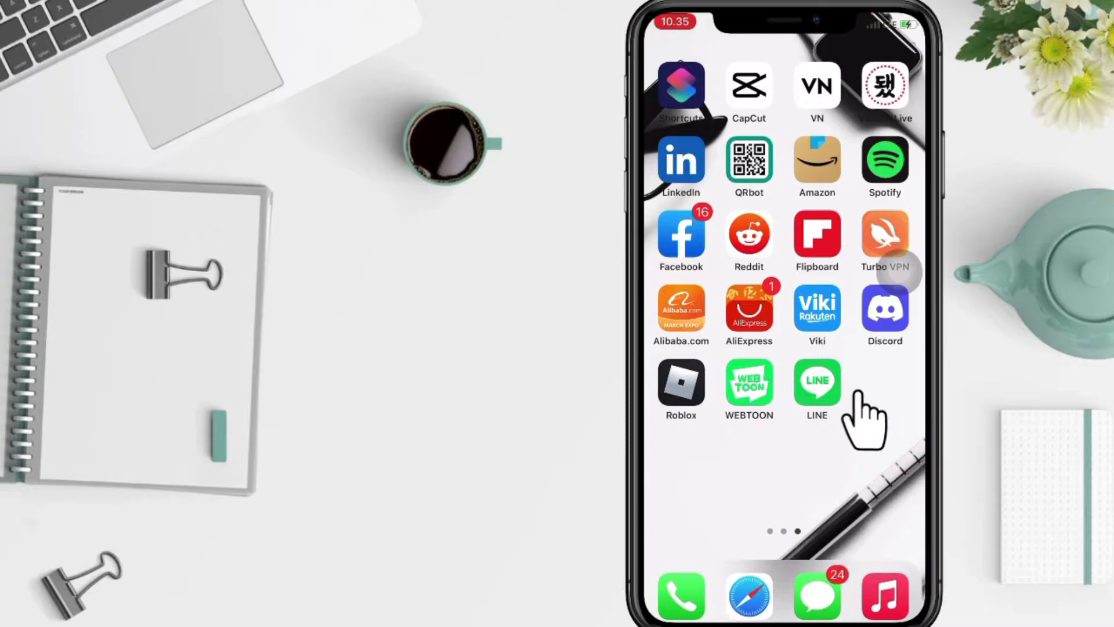
Launch LINE and begin signing up for a new account.
click(816, 381)
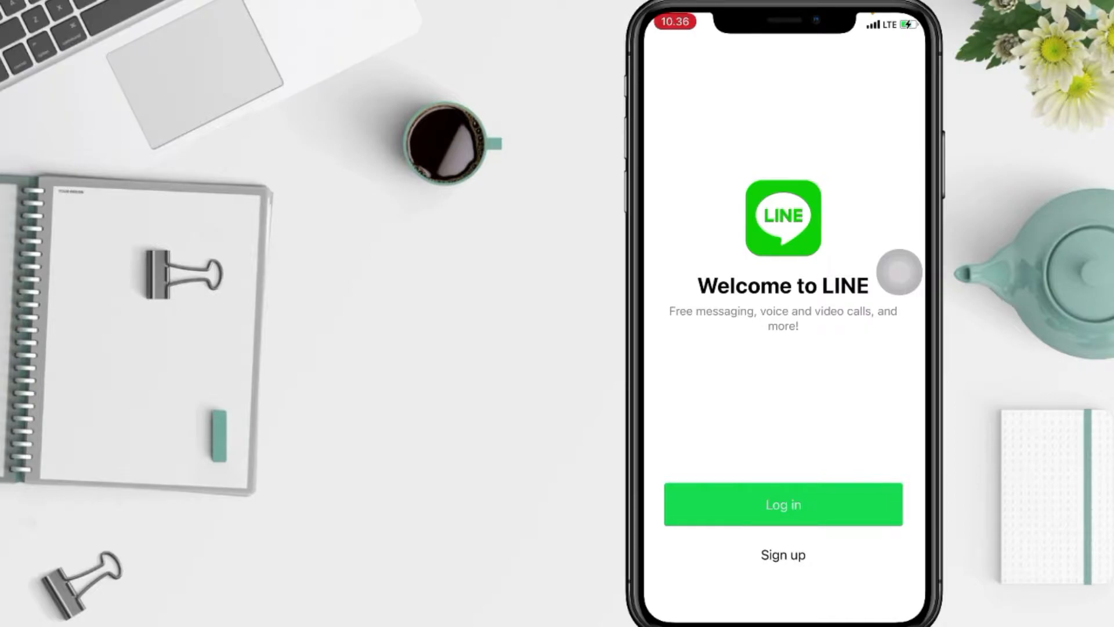
mouse_move(782, 555)
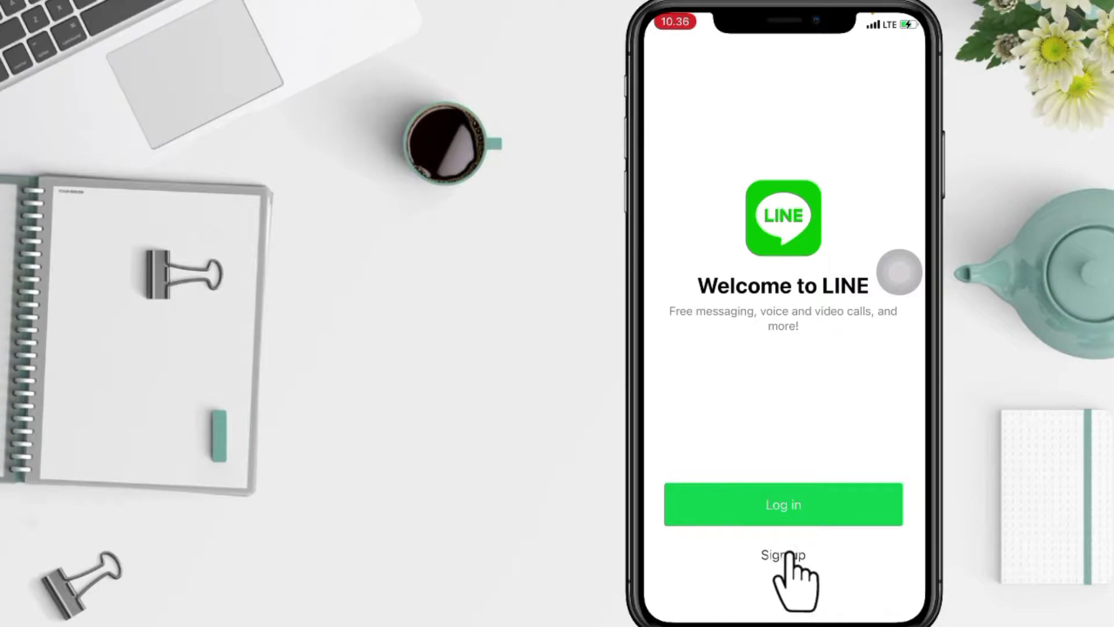
click(783, 555)
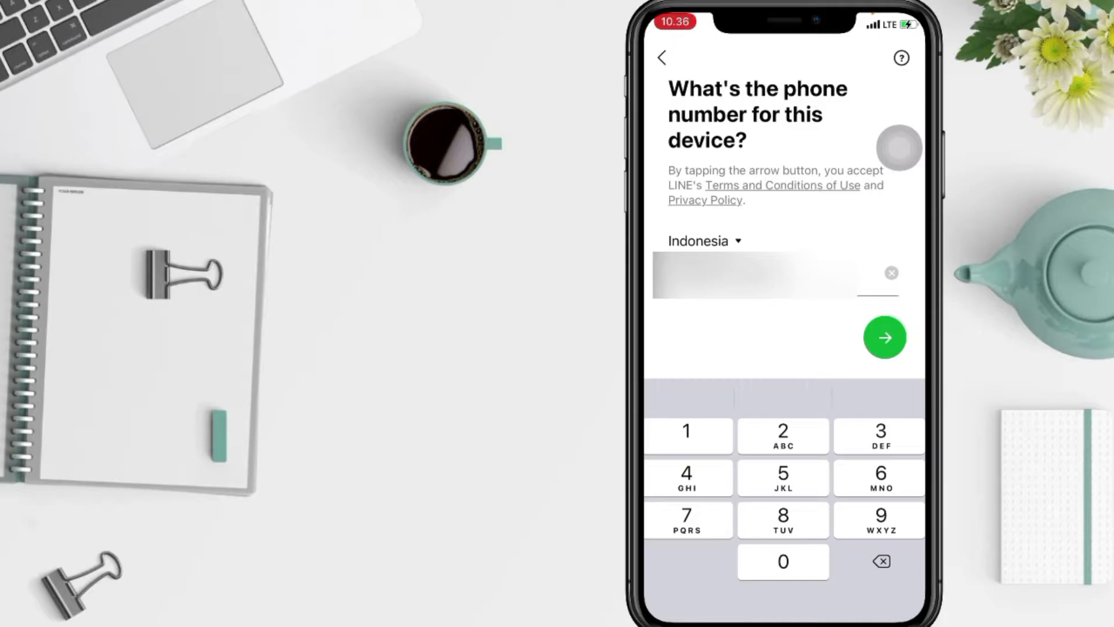
Submit the phone number and have the verification code sent by text message.
click(884, 337)
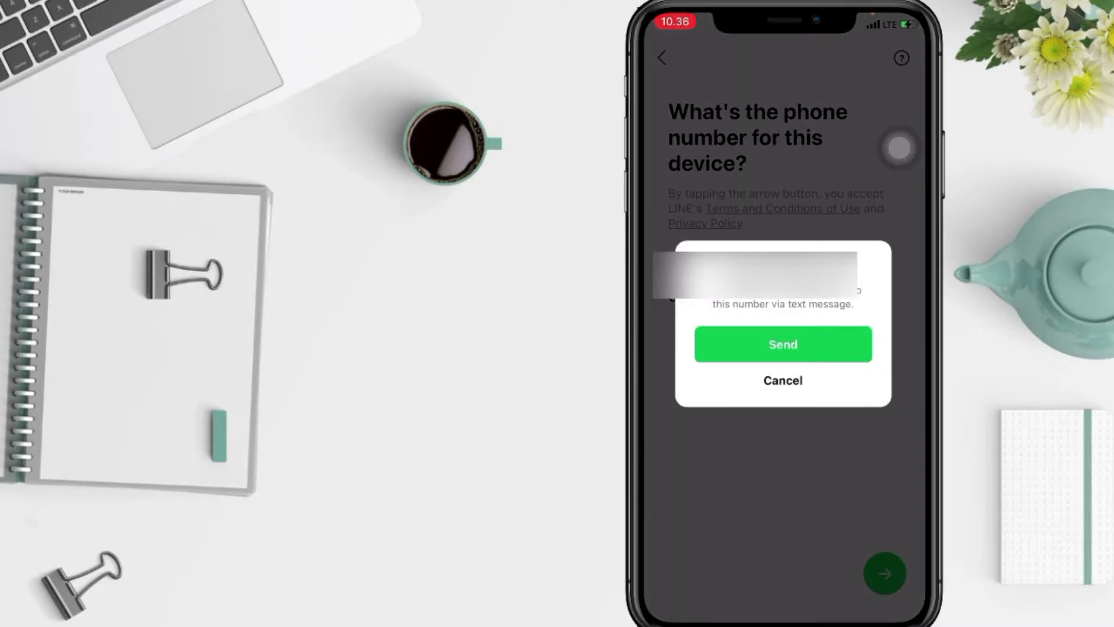
click(782, 345)
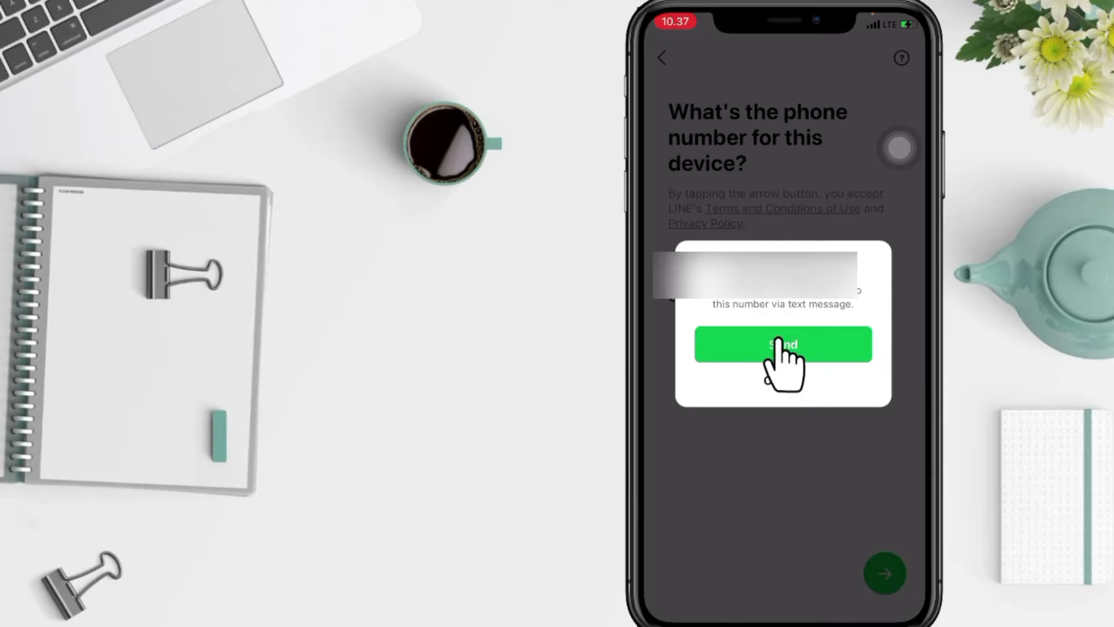
click(781, 346)
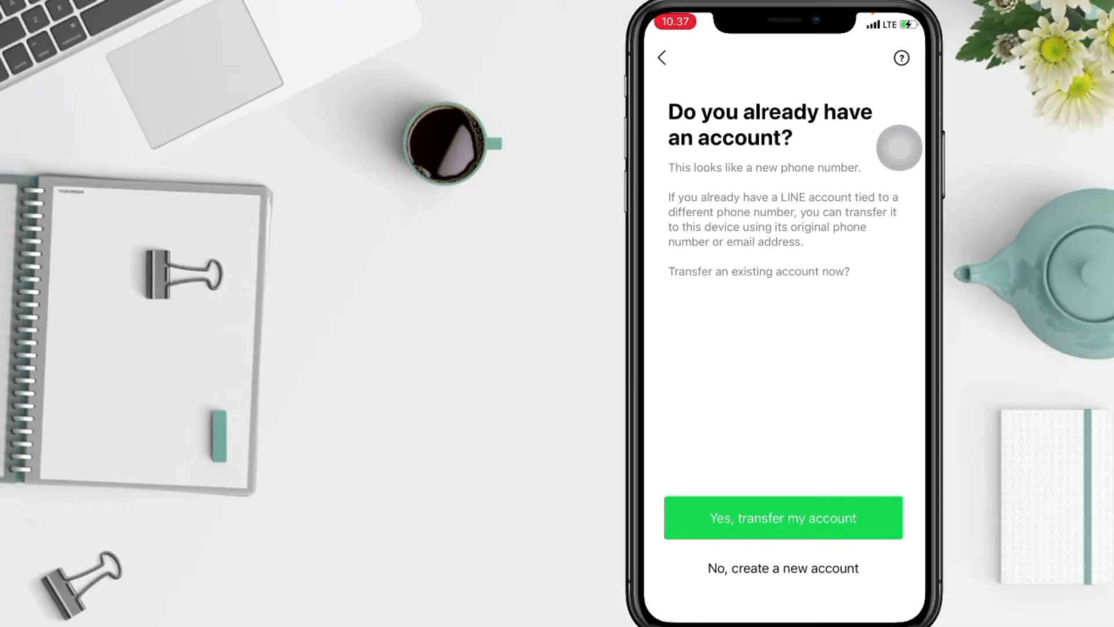
Create a new account with display name 'Aryaa's' and begin adding a profile photo.
click(781, 567)
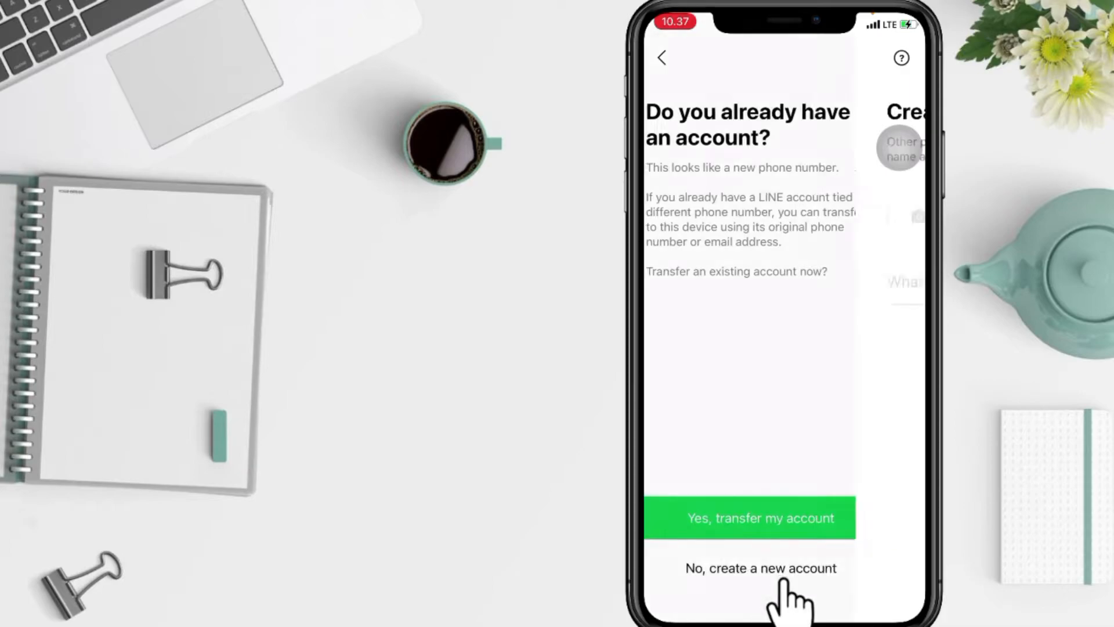
click(761, 567)
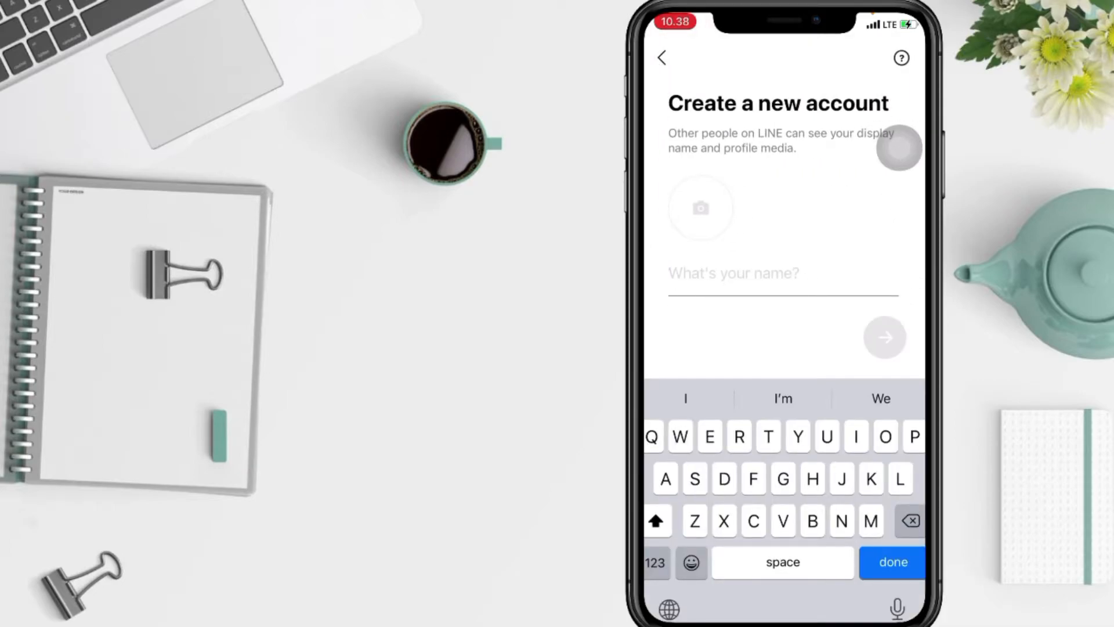
text(Aryaa)
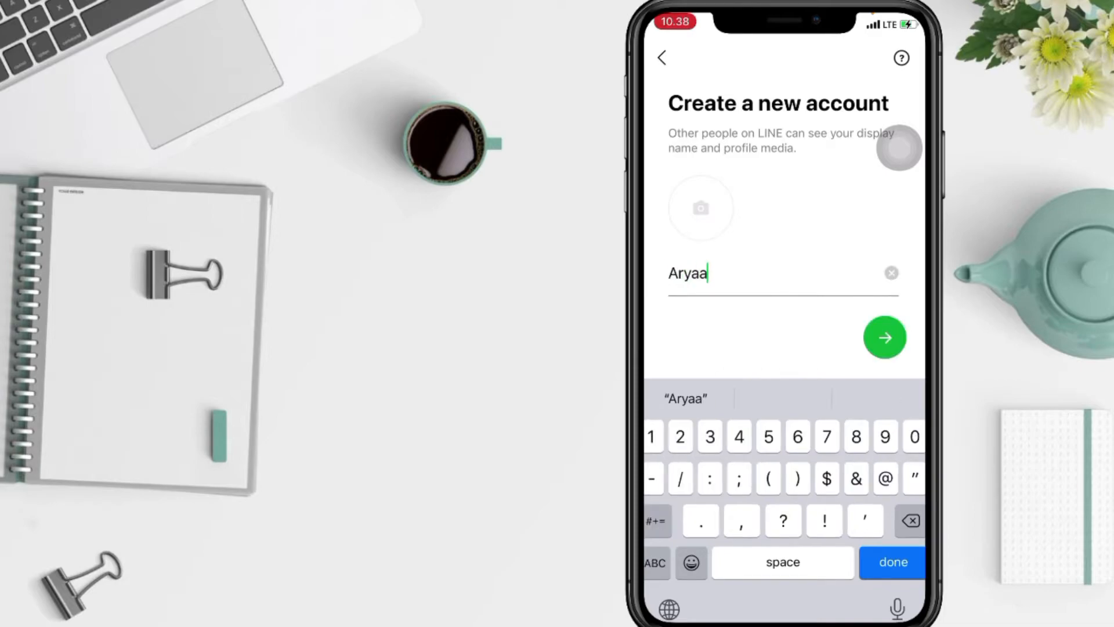
text('s)
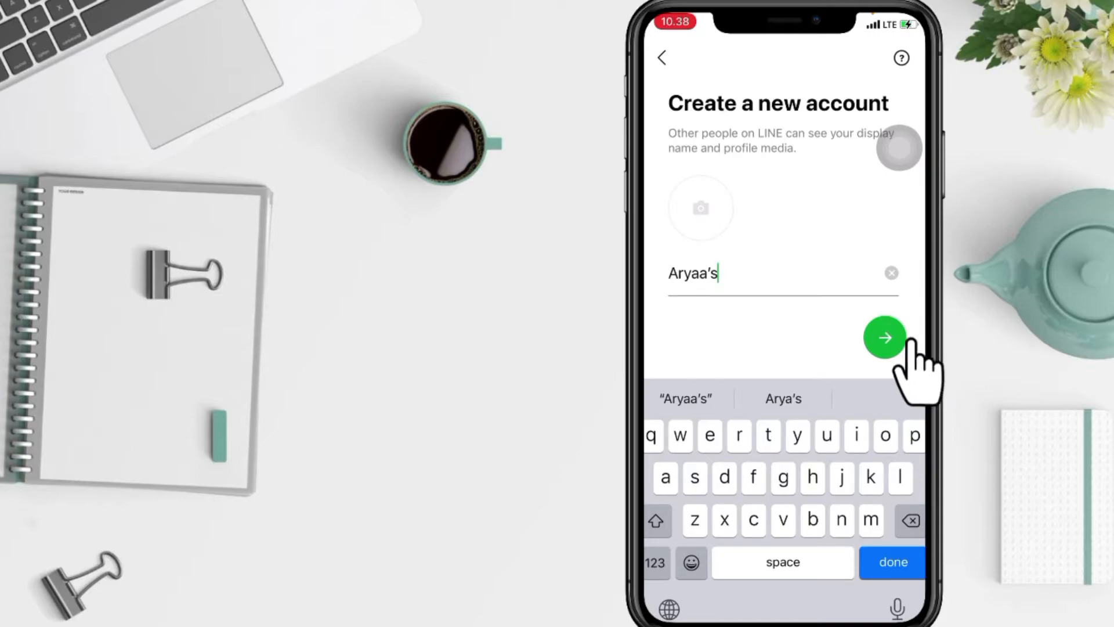
click(700, 208)
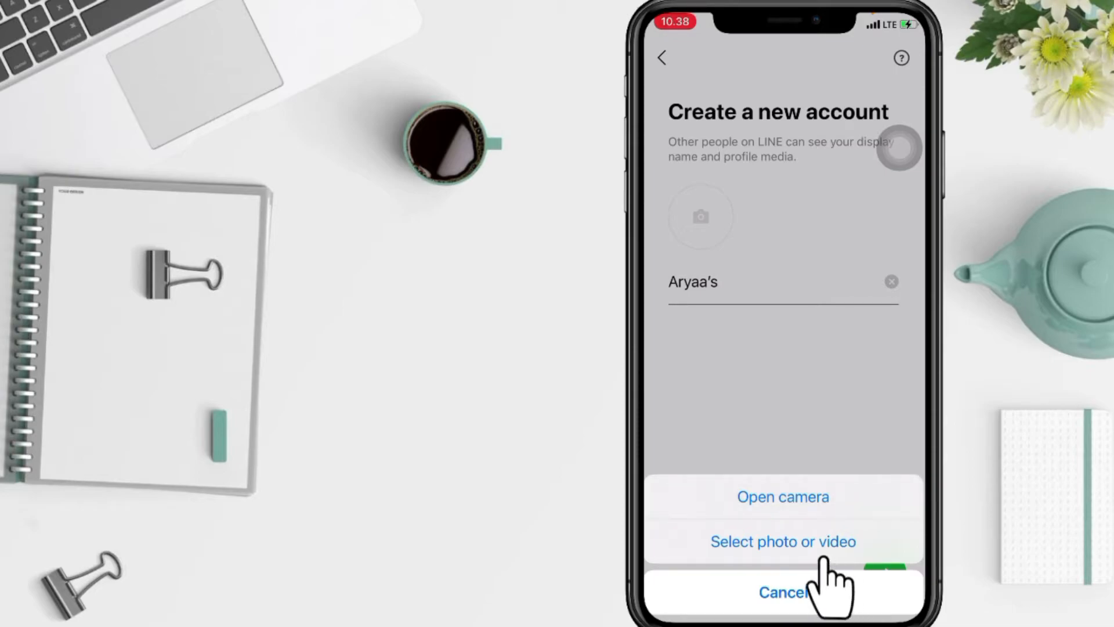
Allow access to all photos and pick the photo of a person holding a camera.
click(781, 592)
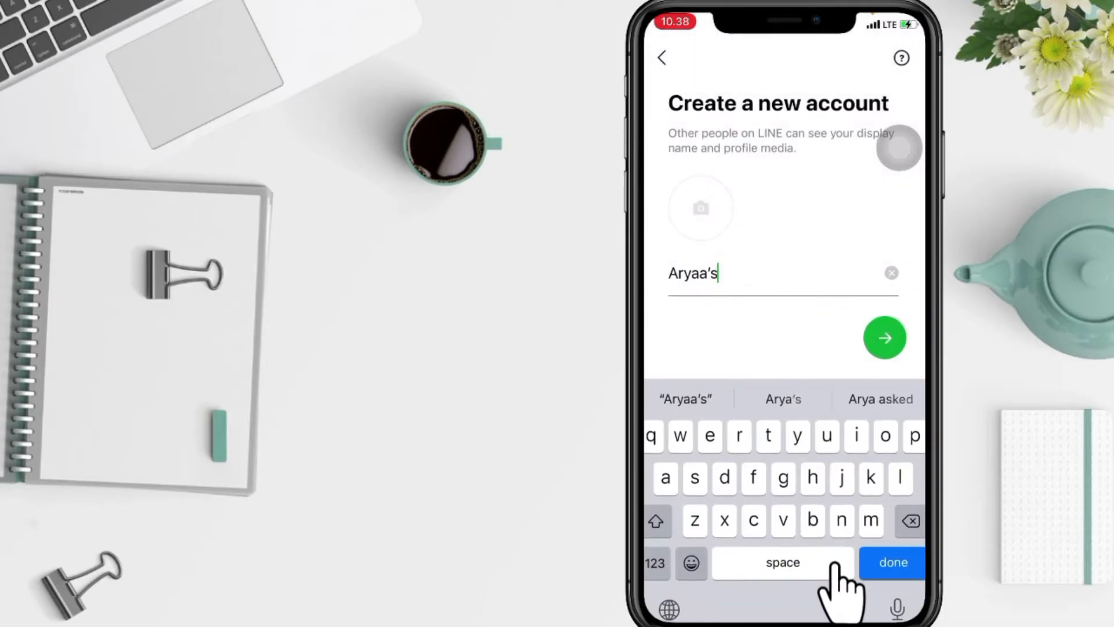
click(701, 207)
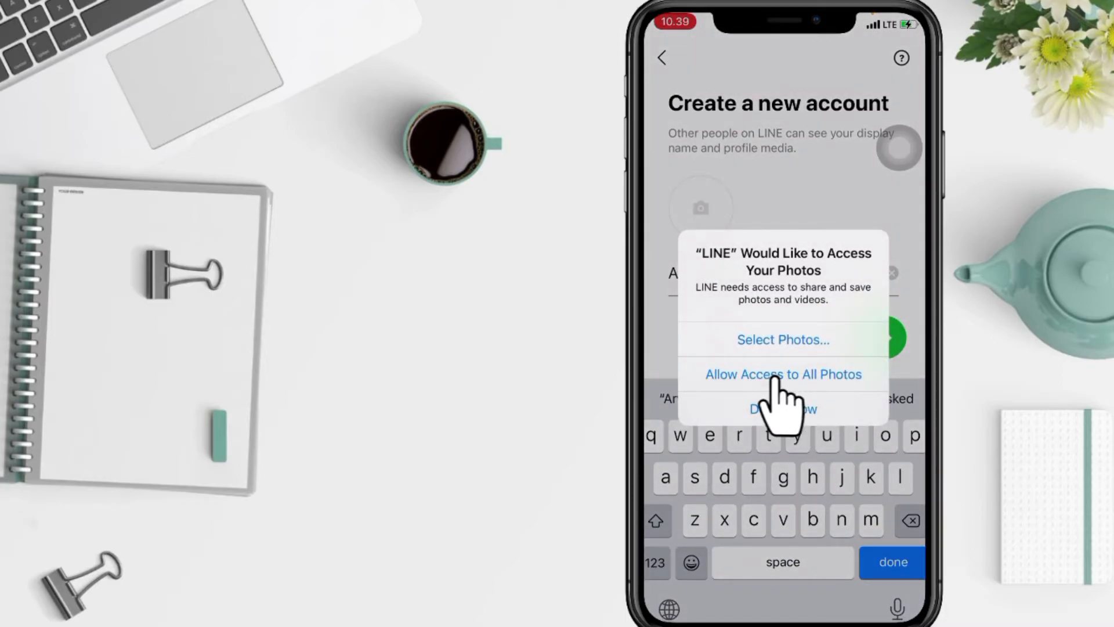
click(782, 374)
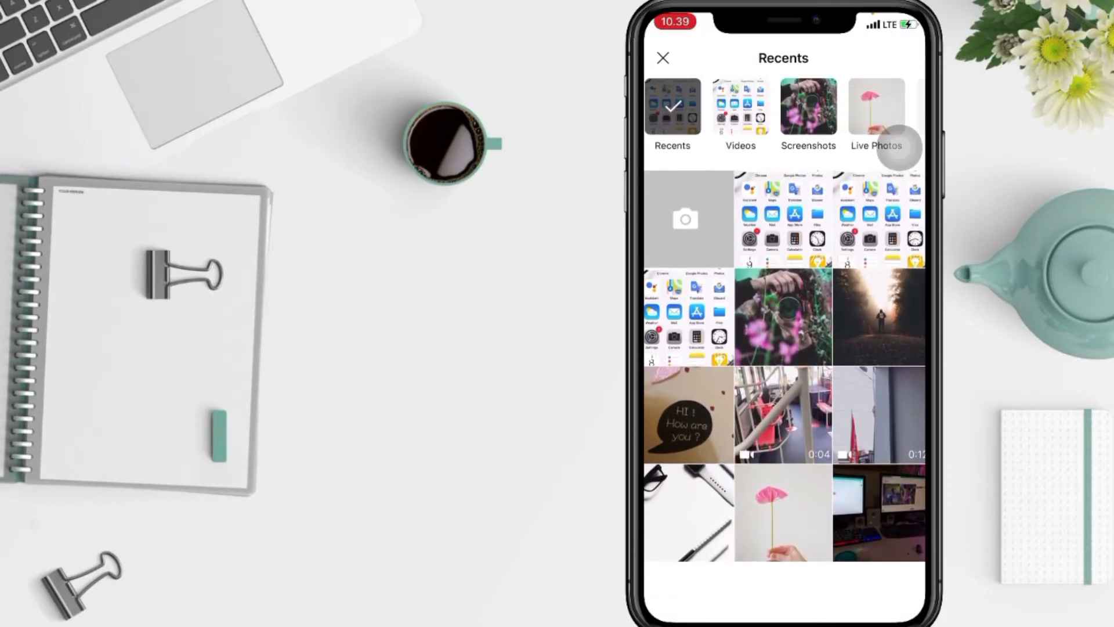
click(781, 316)
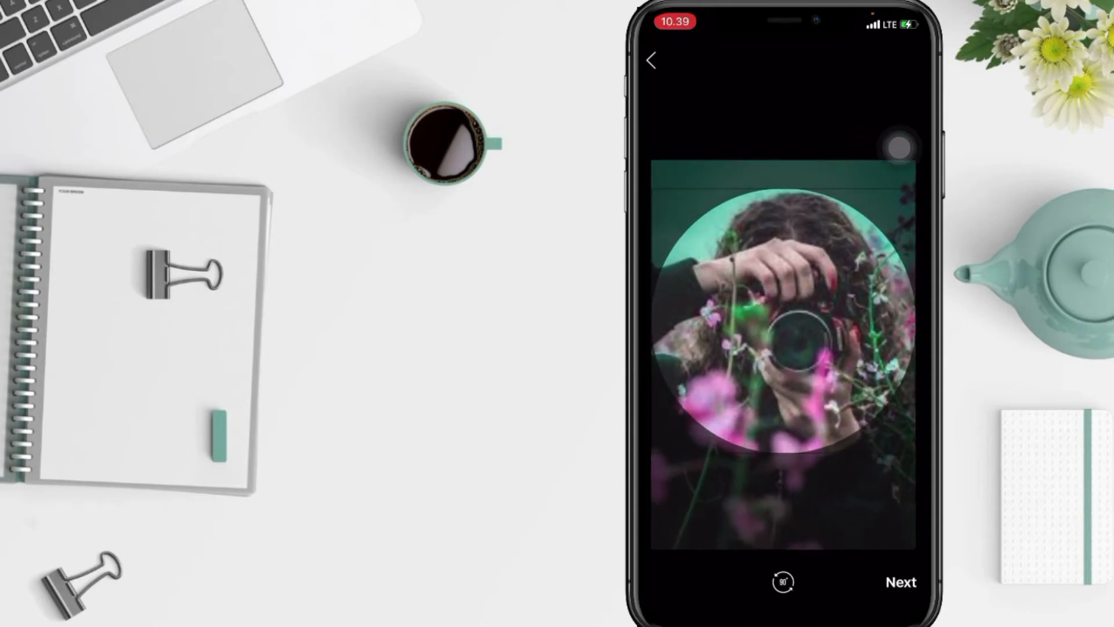
Accept the circular crop and use the photo as the profile picture.
click(901, 581)
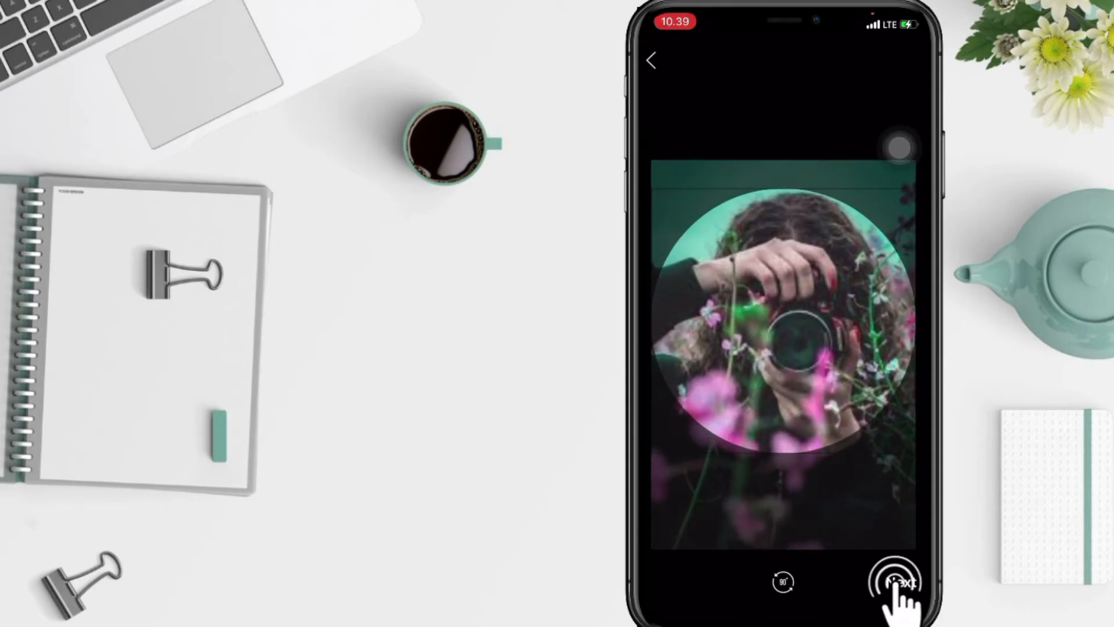
click(893, 582)
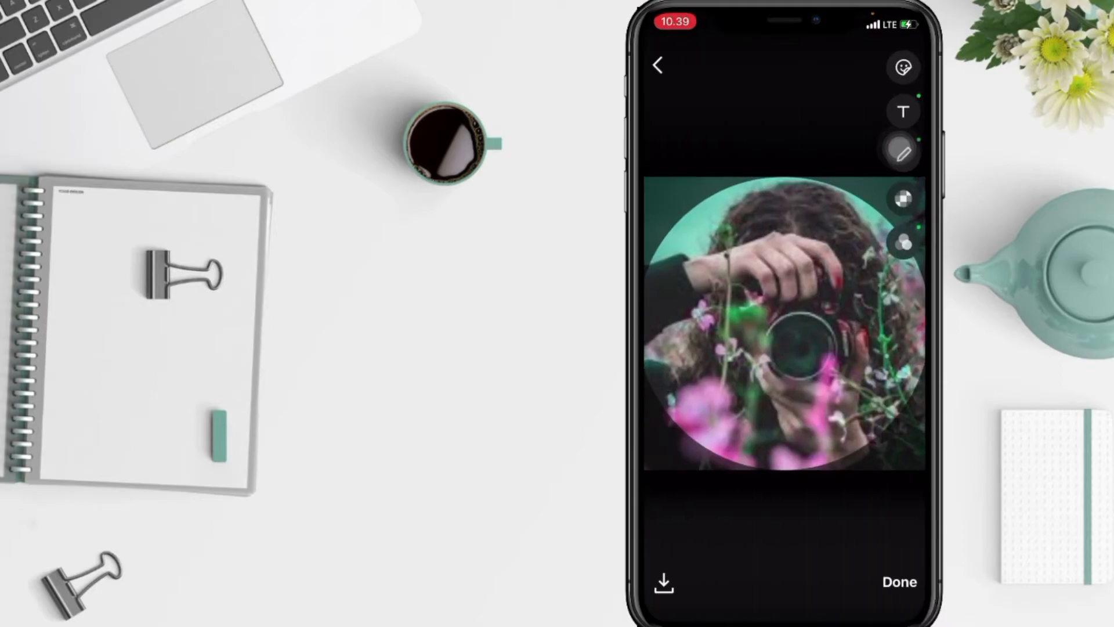
click(899, 581)
text(Aryaa’s)
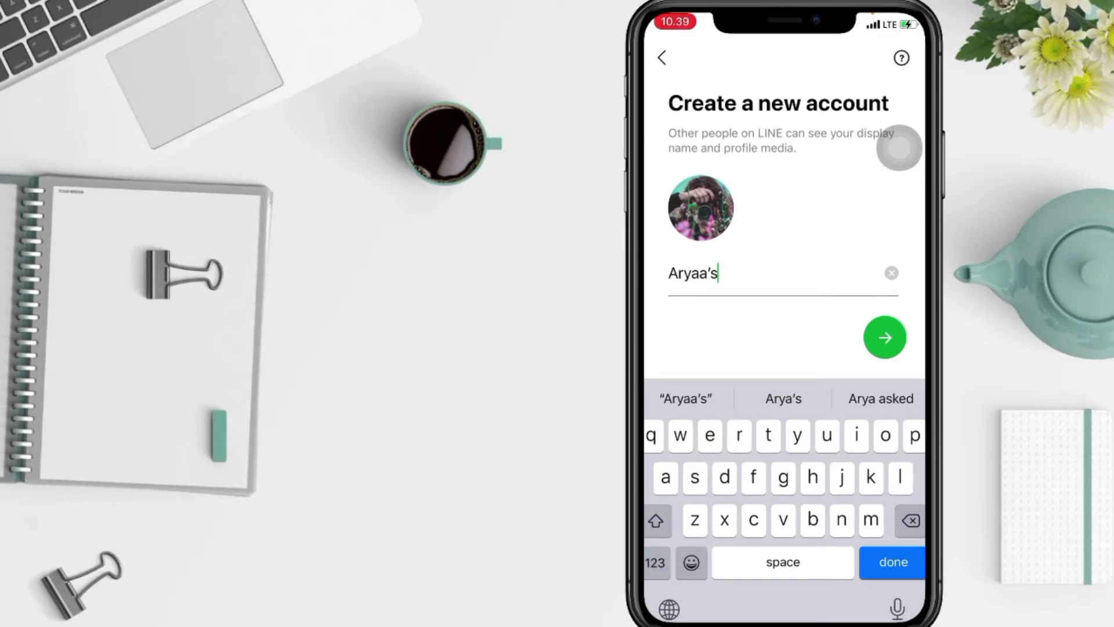
Continue past the name and photo, then enter and submit the new password.
click(885, 337)
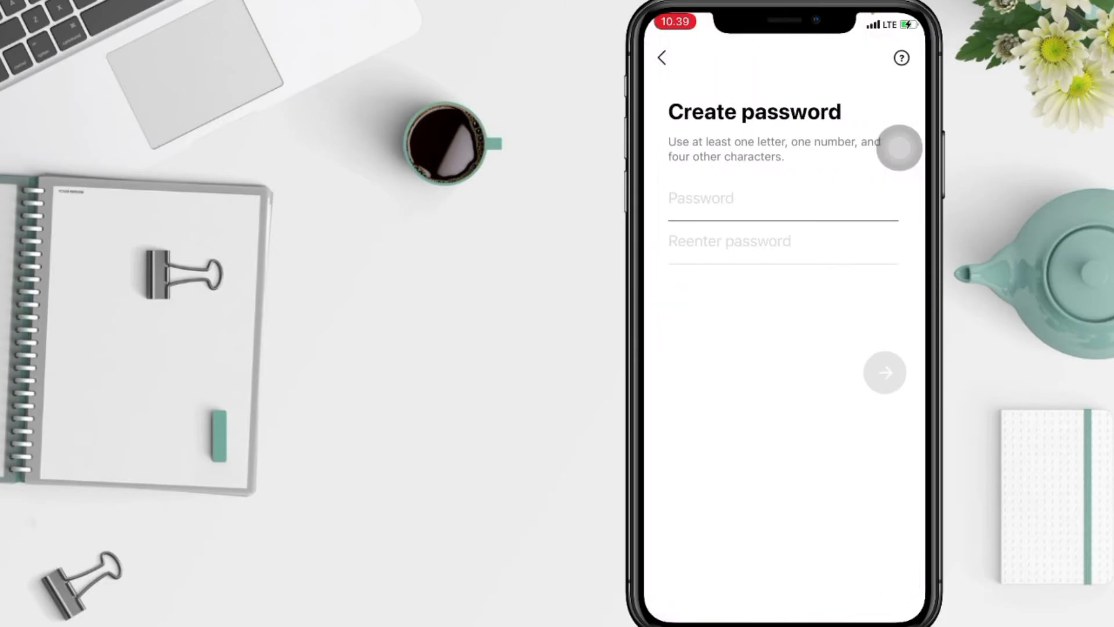
click(781, 198)
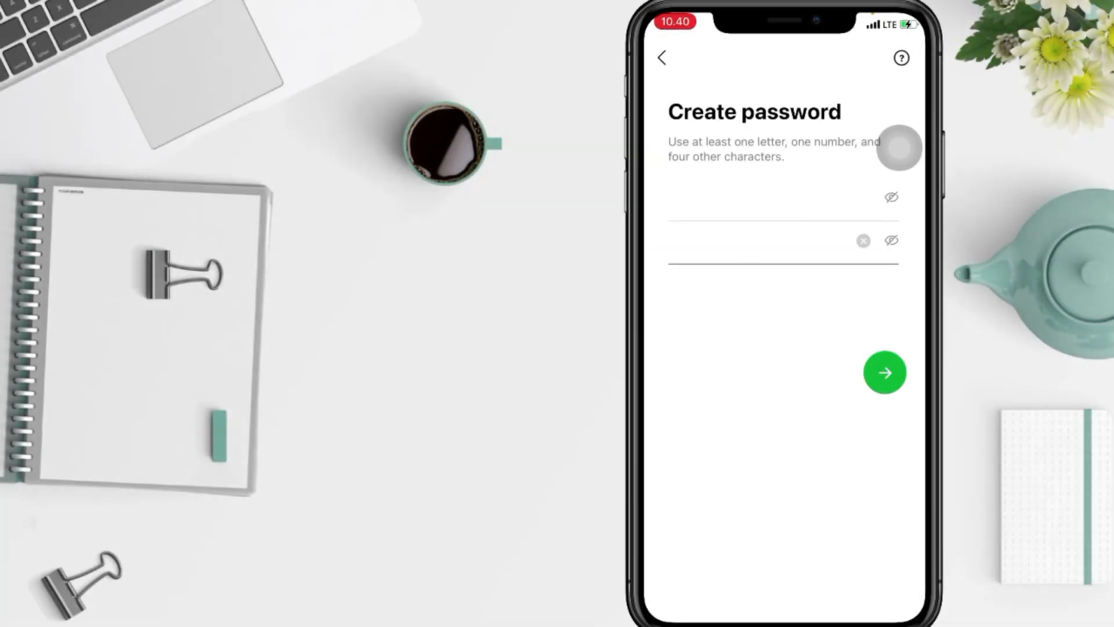
click(885, 373)
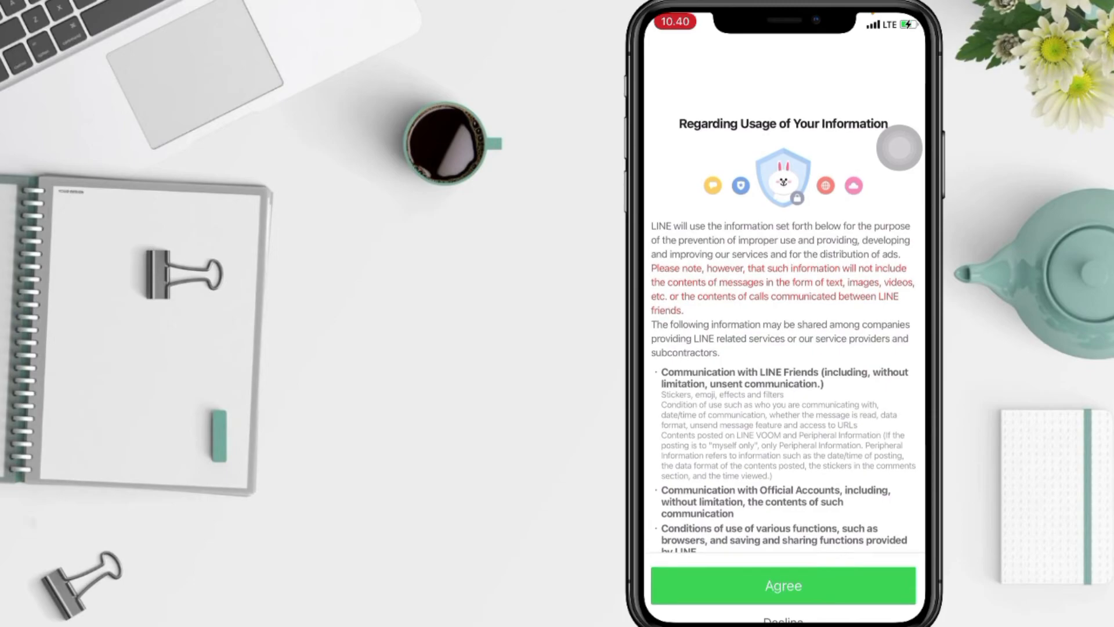
Accept the information-usage terms and close the profile to reach the Home tab.
click(782, 585)
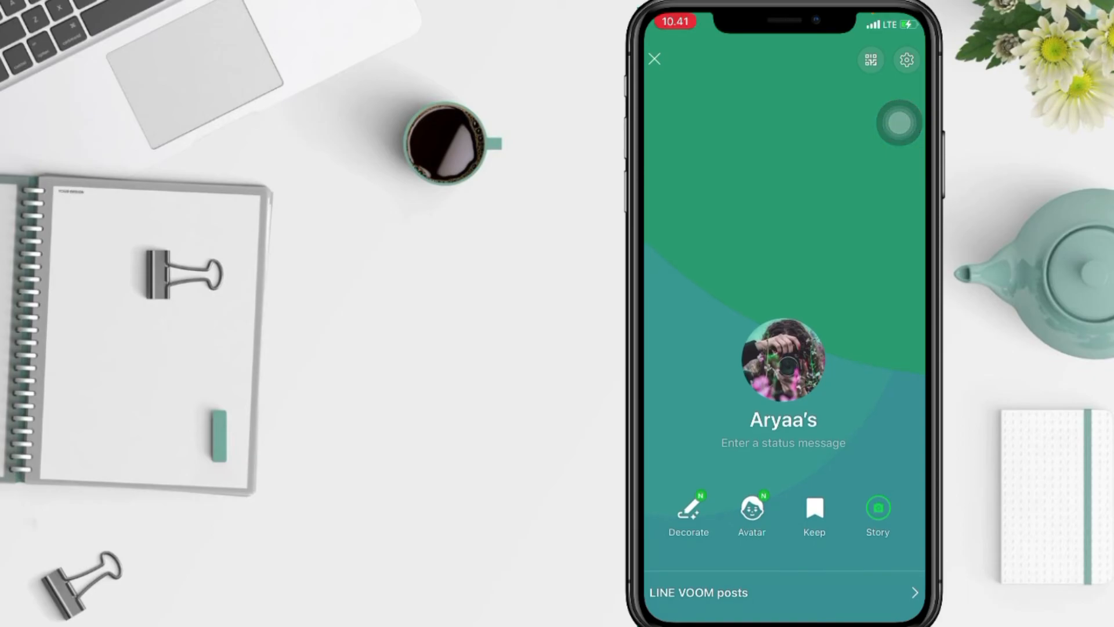
click(654, 59)
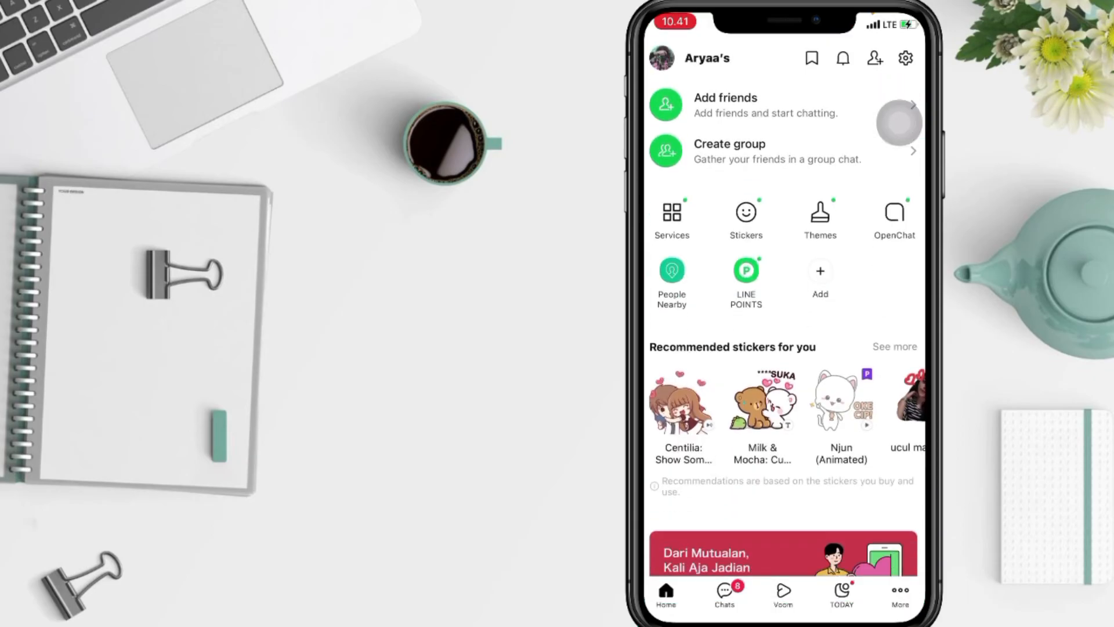